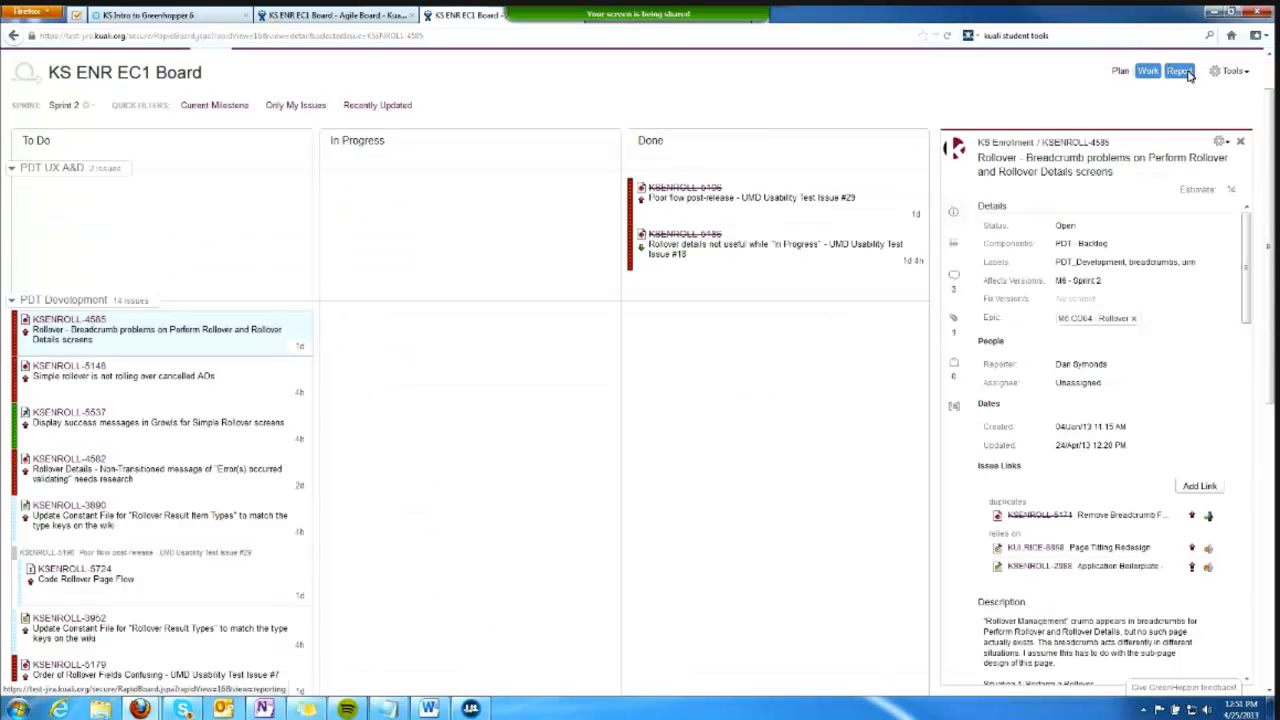
# Show the Sprint 1 report for the KS ENR EC1 Board and list its report types.
pyautogui.click(1180, 70)
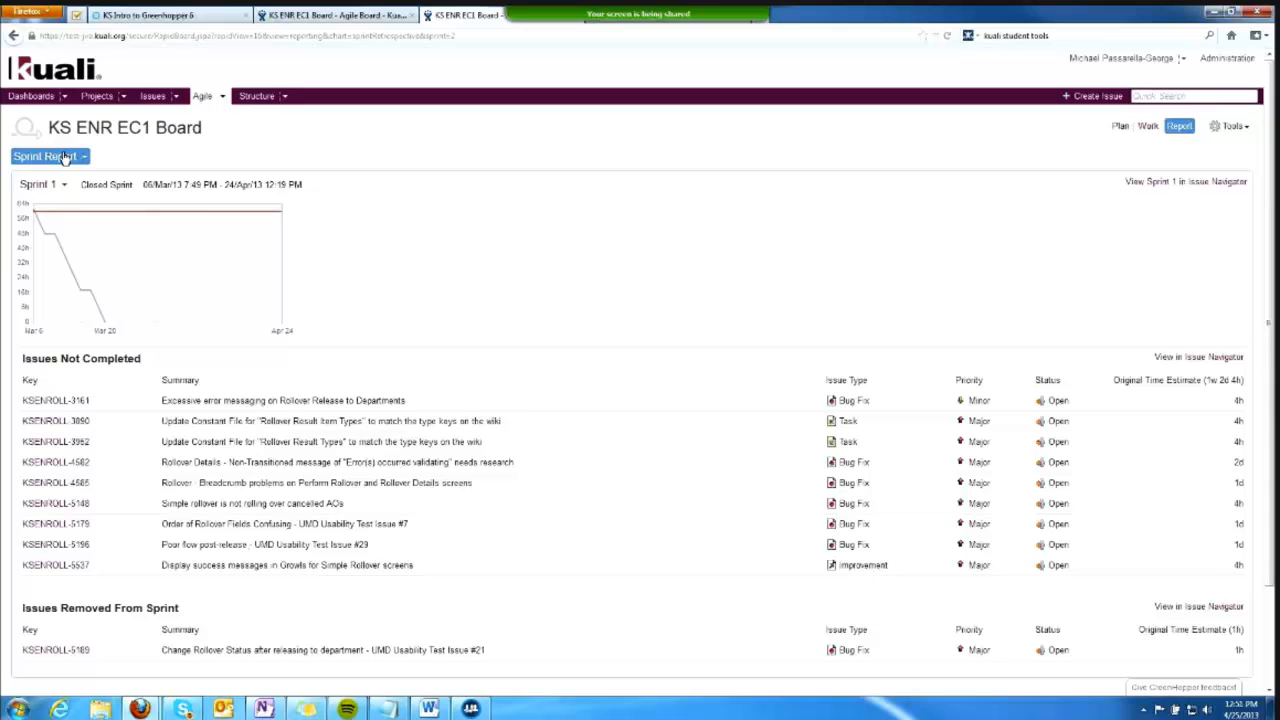
pyautogui.click(47, 156)
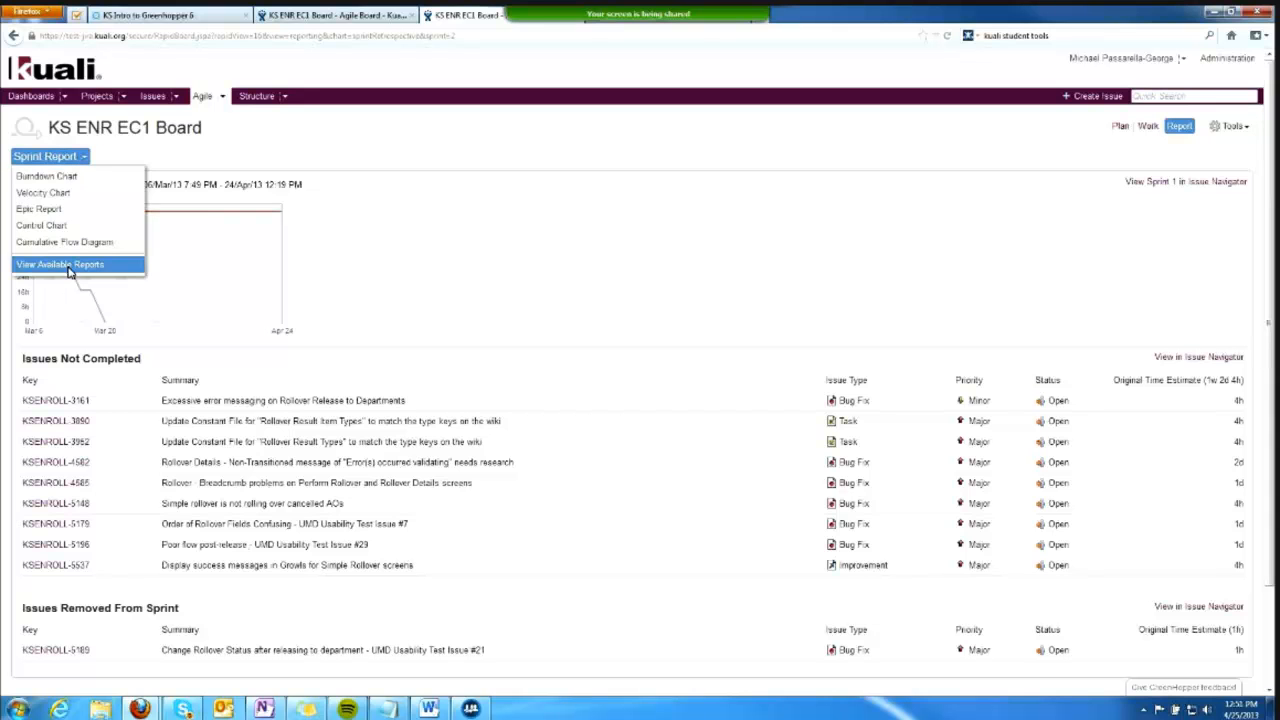
# Show the Available Reports overview, from Burndown Chart to Cumulative Flow Diagram.
pyautogui.click(60, 264)
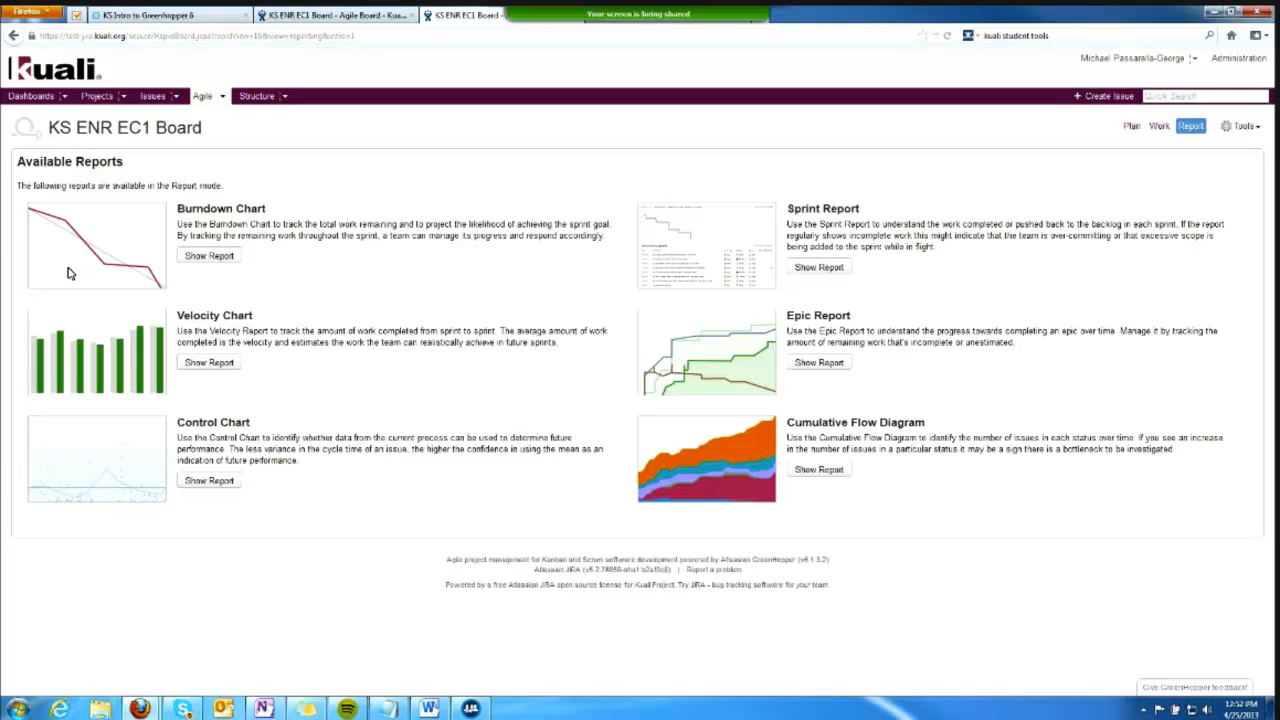
pyautogui.moveTo(801, 172)
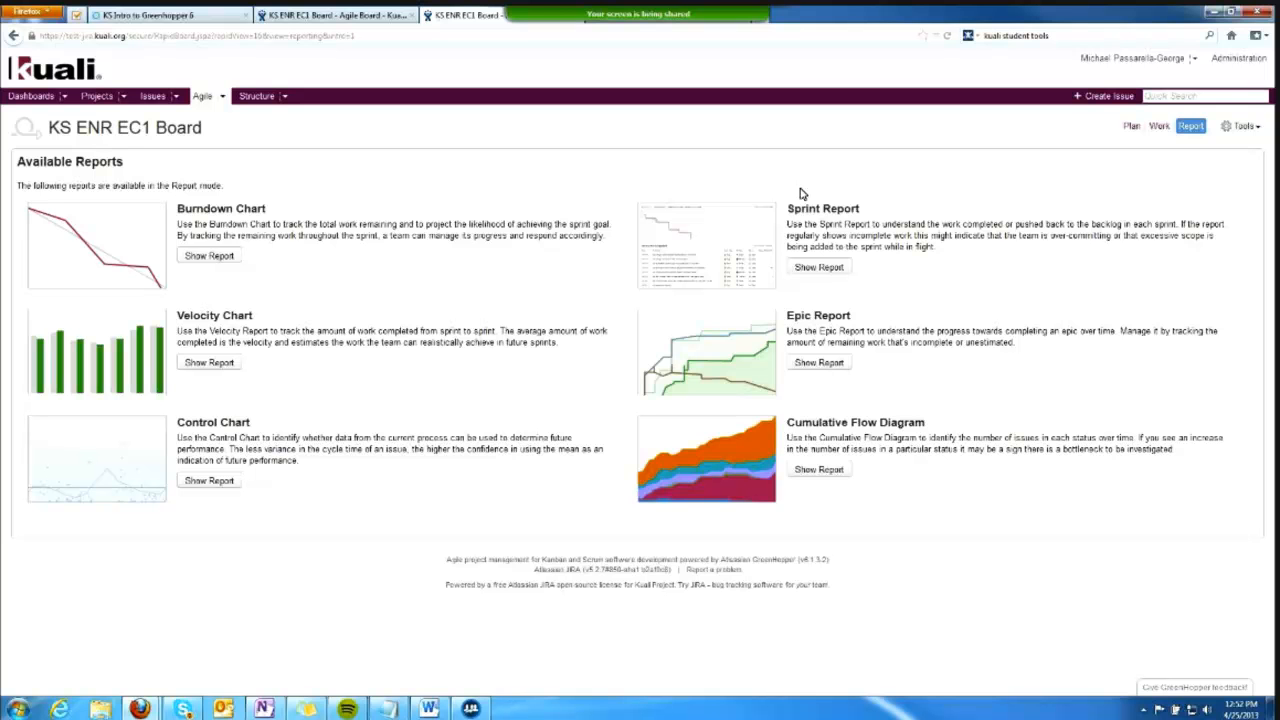
pyautogui.moveTo(815, 262)
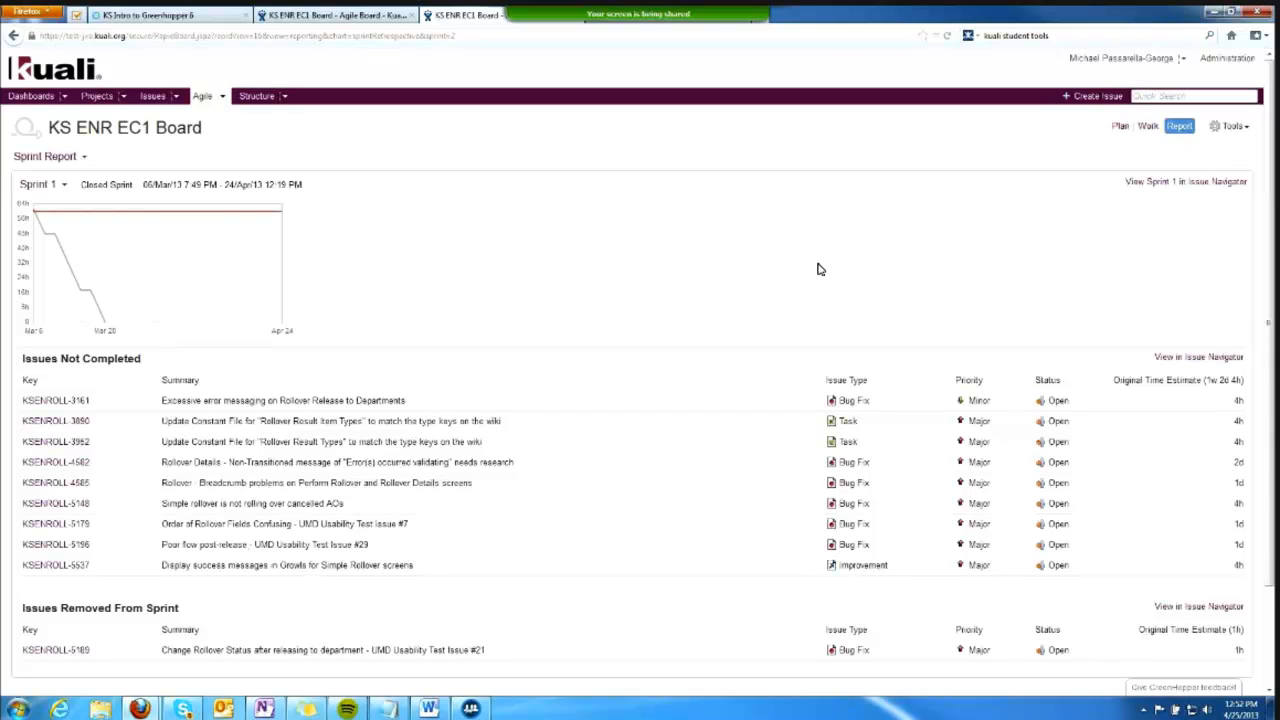
pyautogui.moveTo(277, 453)
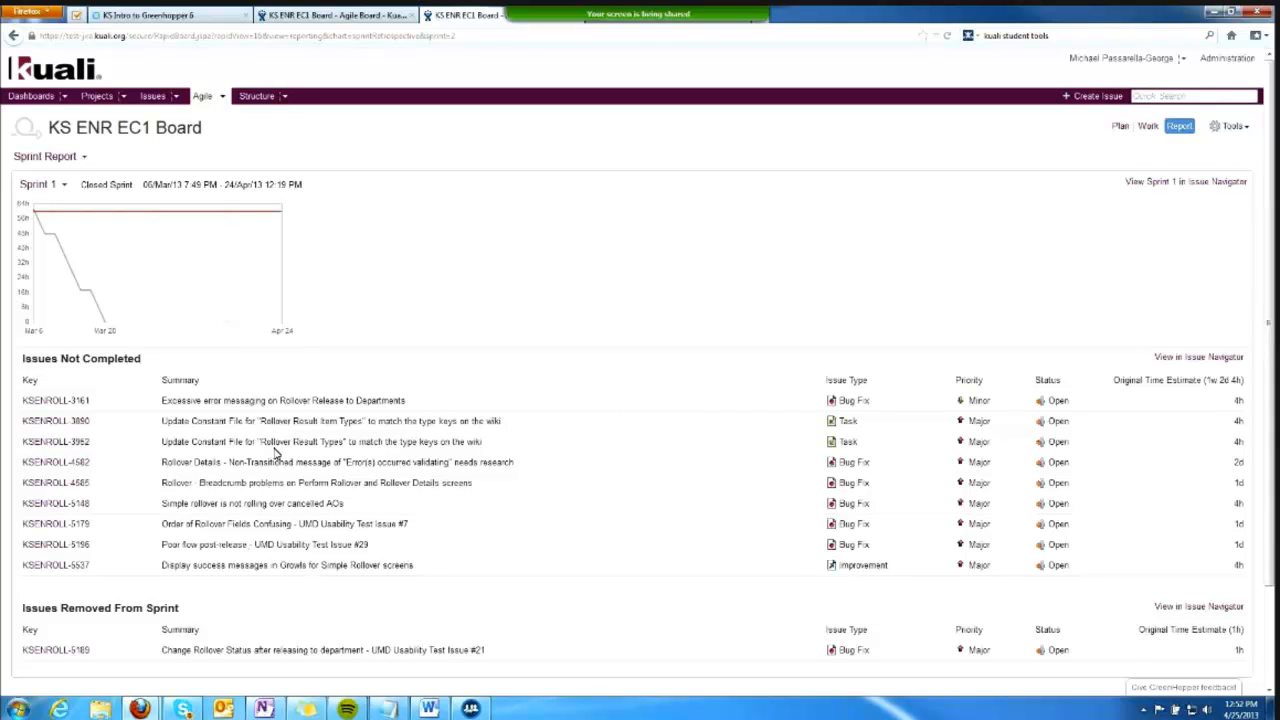
pyautogui.moveTo(278, 452)
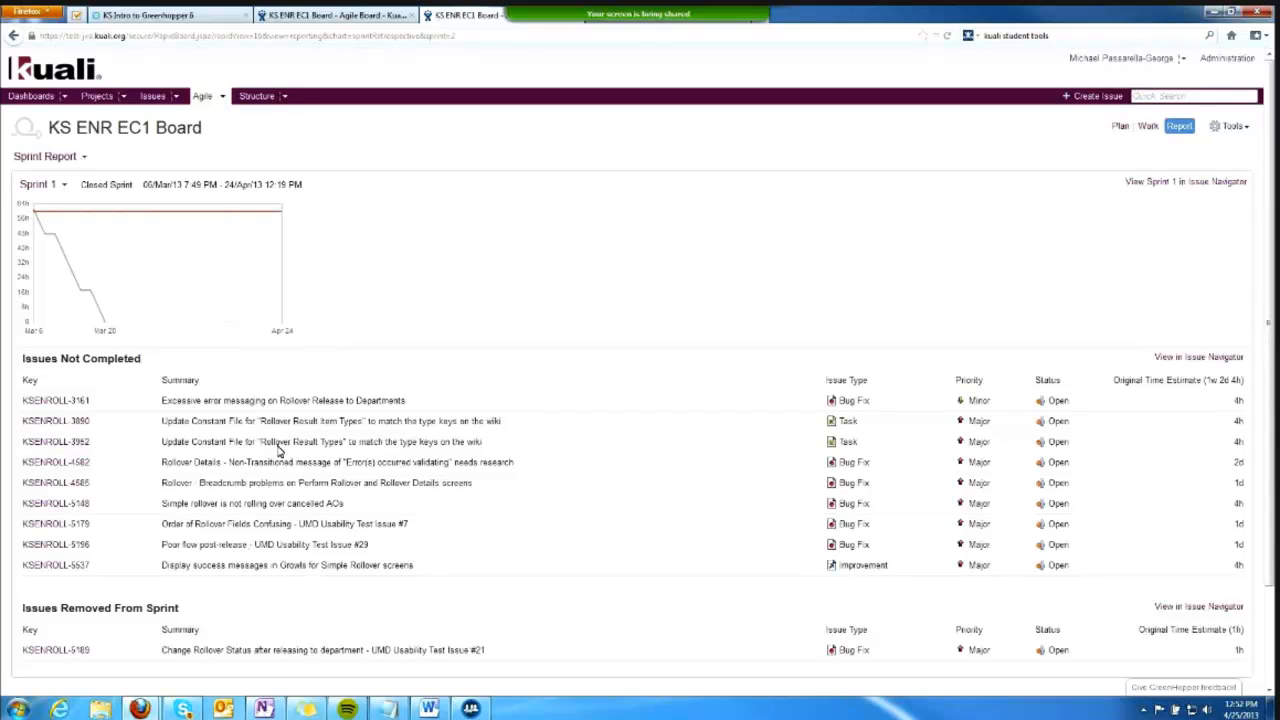
pyautogui.moveTo(147, 262)
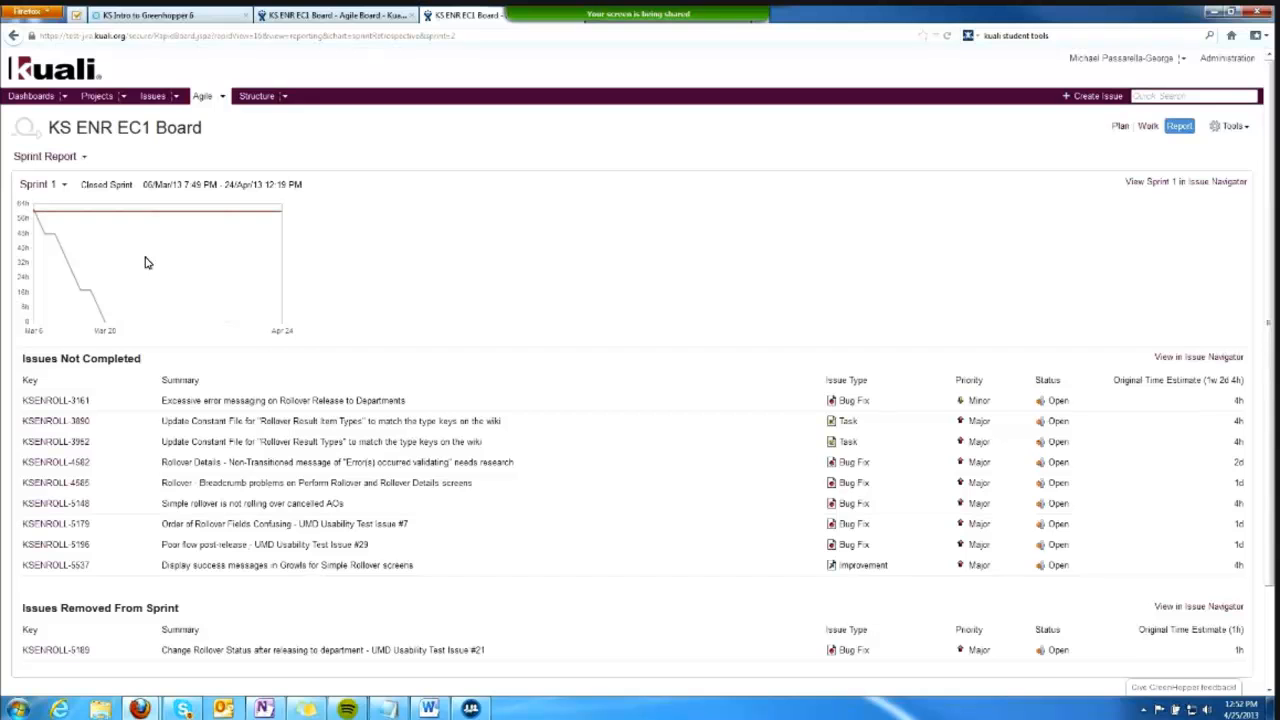
pyautogui.moveTo(178, 228)
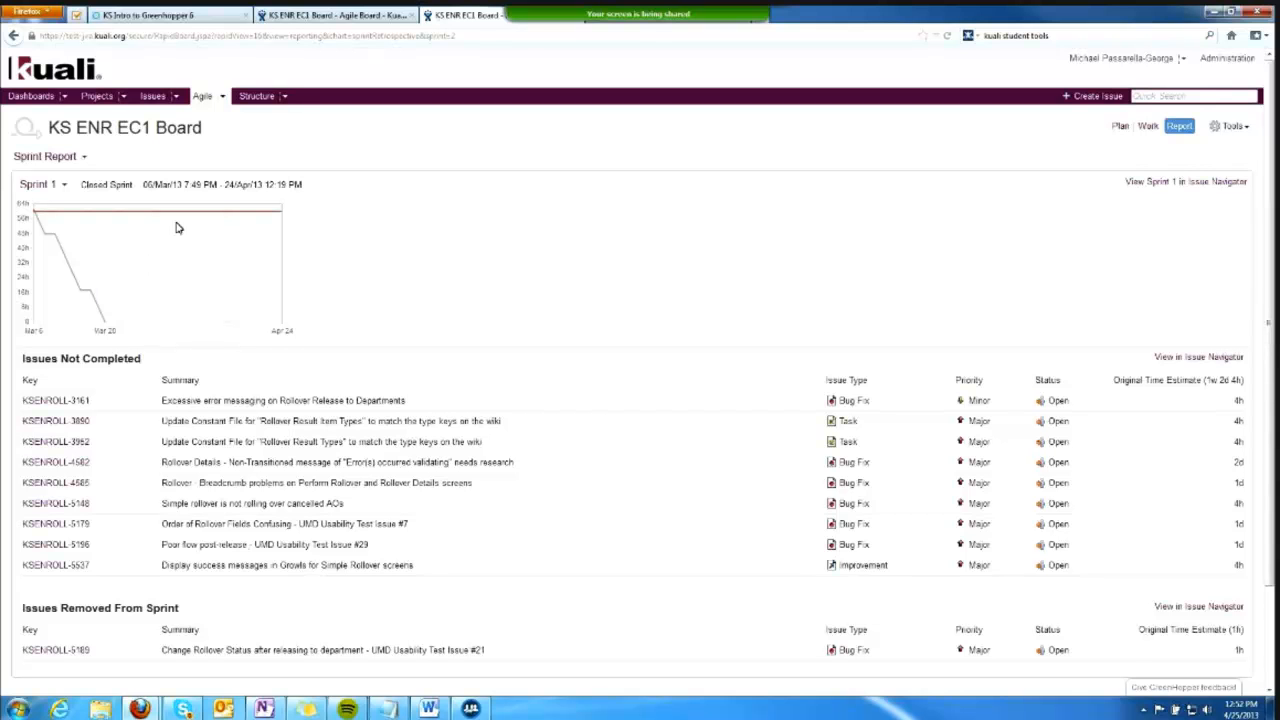
pyautogui.moveTo(168, 190)
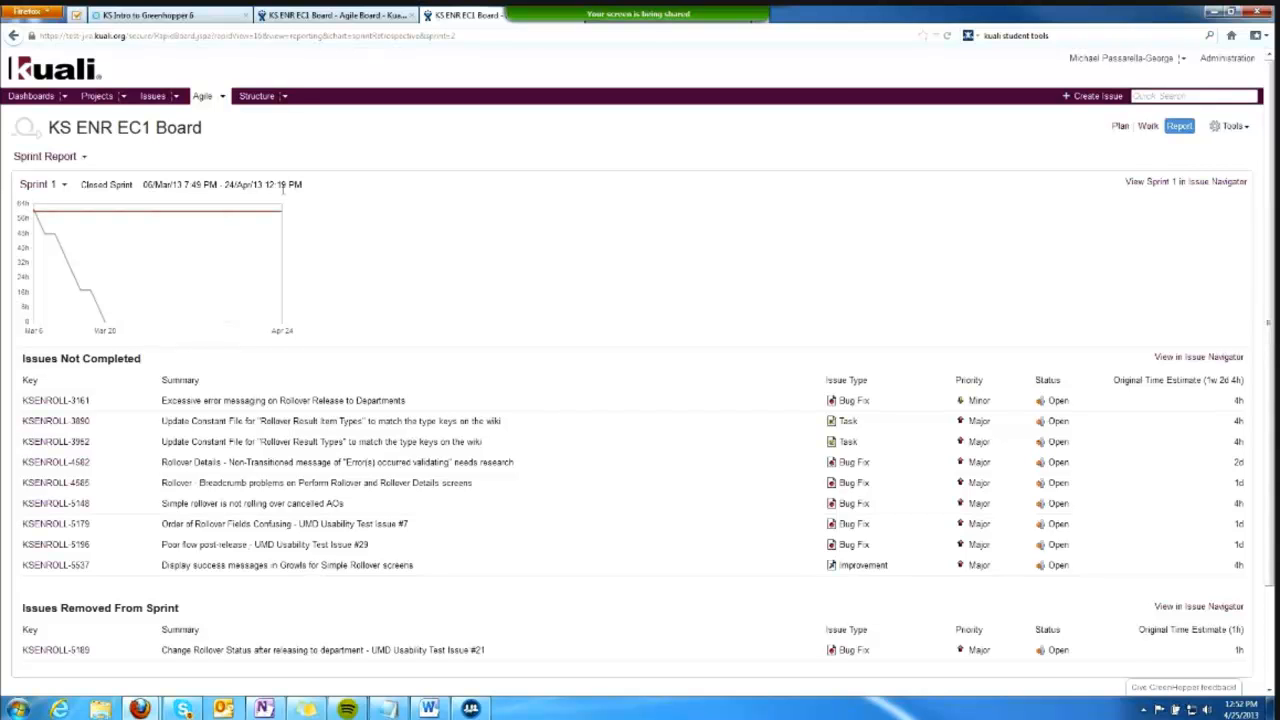
pyautogui.moveTo(238, 441)
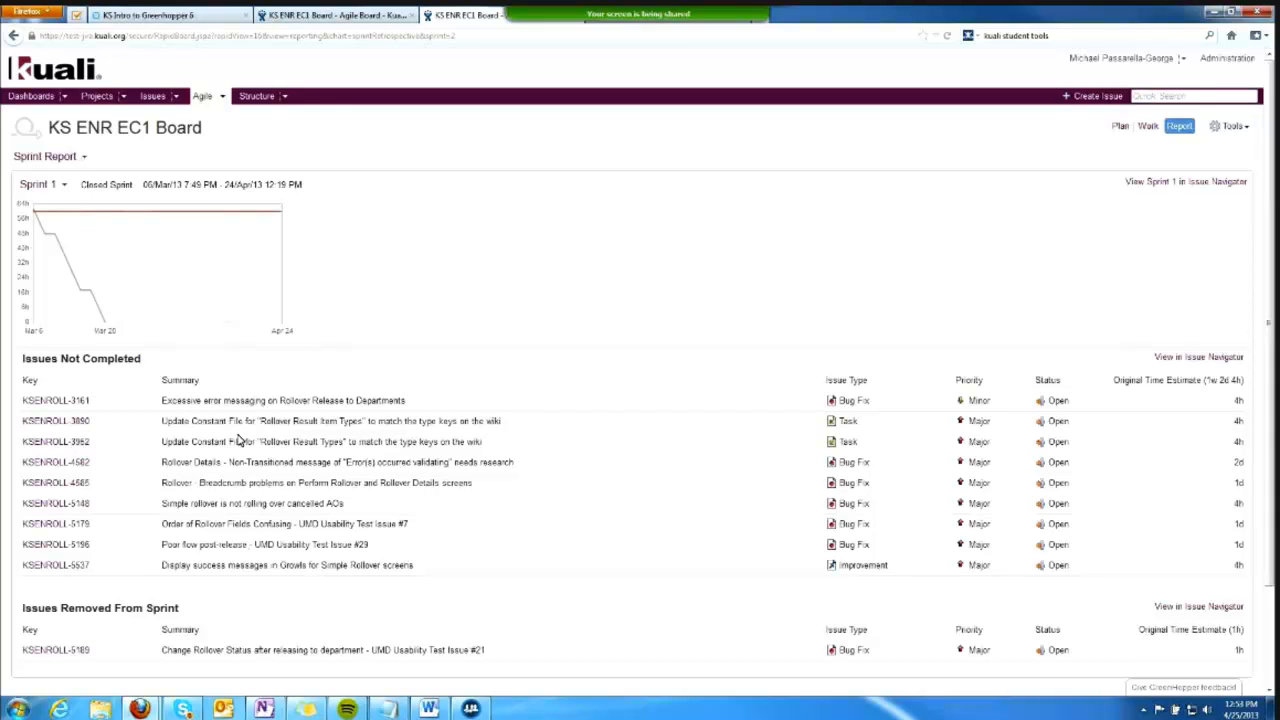
pyautogui.moveTo(75, 460)
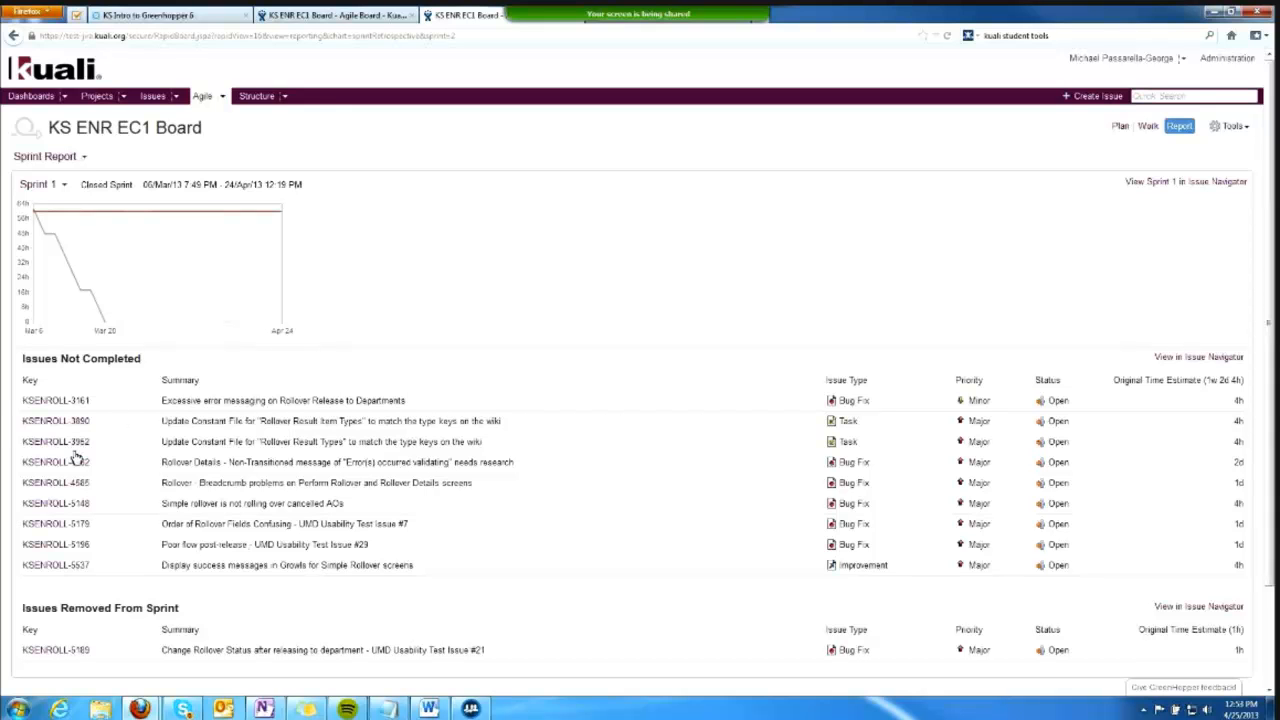
pyautogui.moveTo(55, 544)
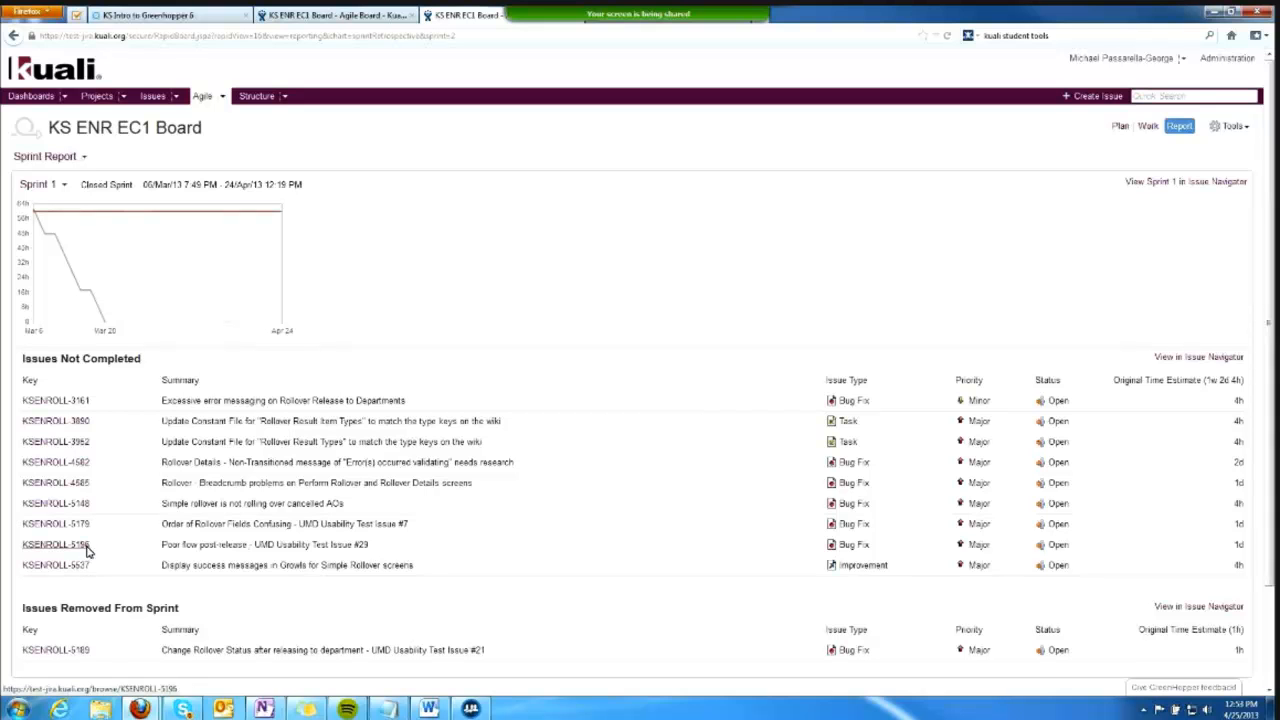
pyautogui.moveTo(98, 618)
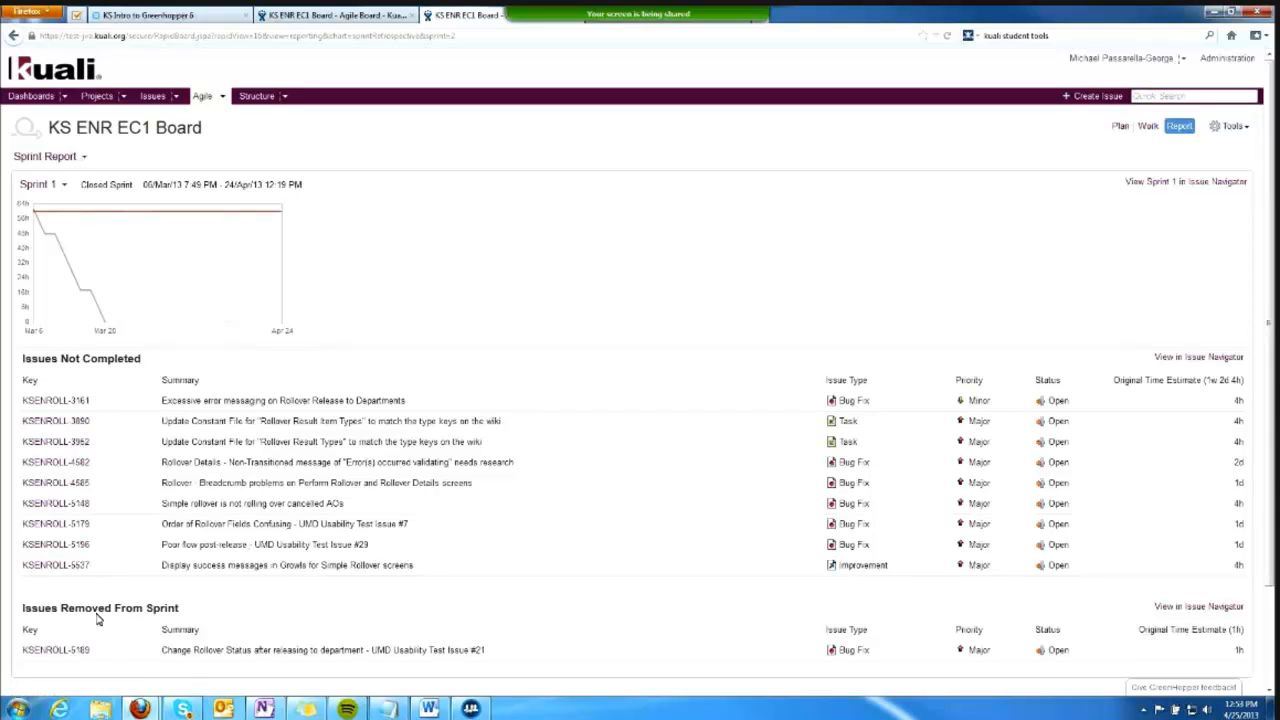
pyautogui.moveTo(183, 617)
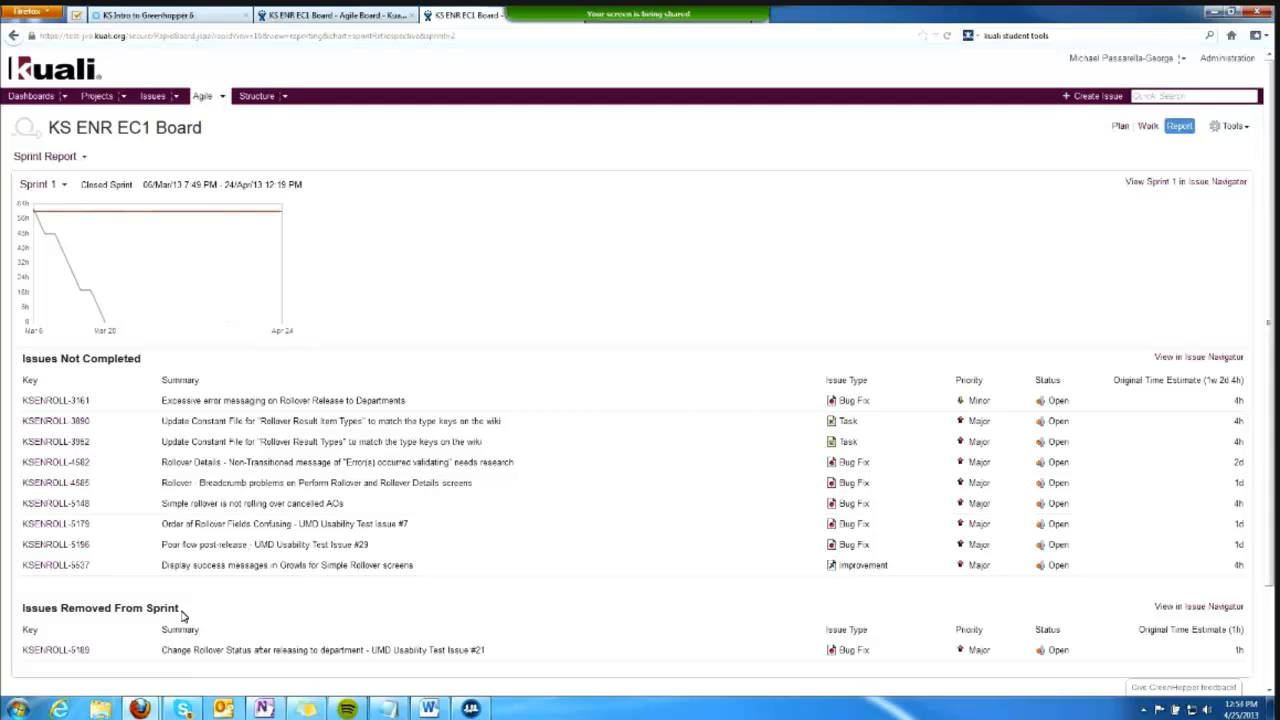